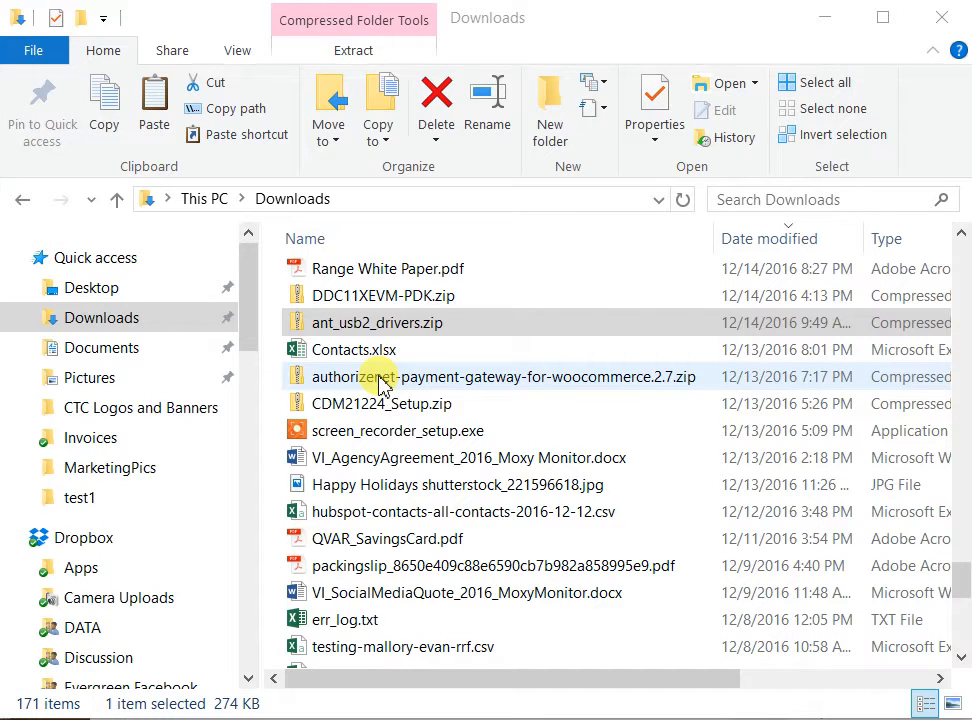
Select the ant_usb2_drivers.zip archive and launch Extract All on it
{"action": "scroll", "scroll_direction": "down", "scroll_amount": 3}
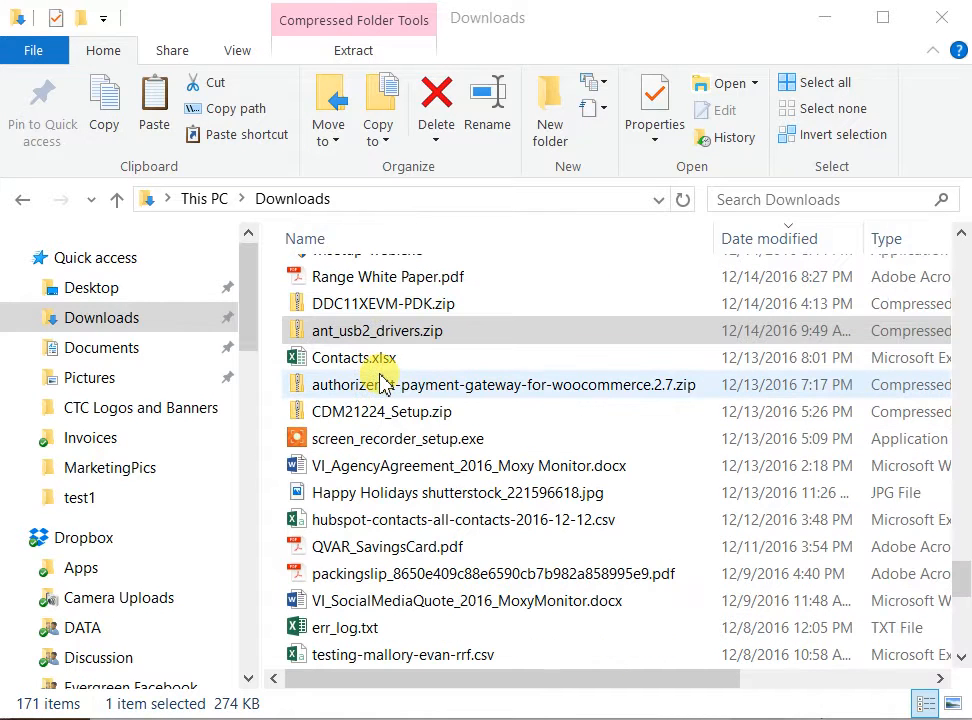
{"action": "left_click", "coordinate": [377, 330]}
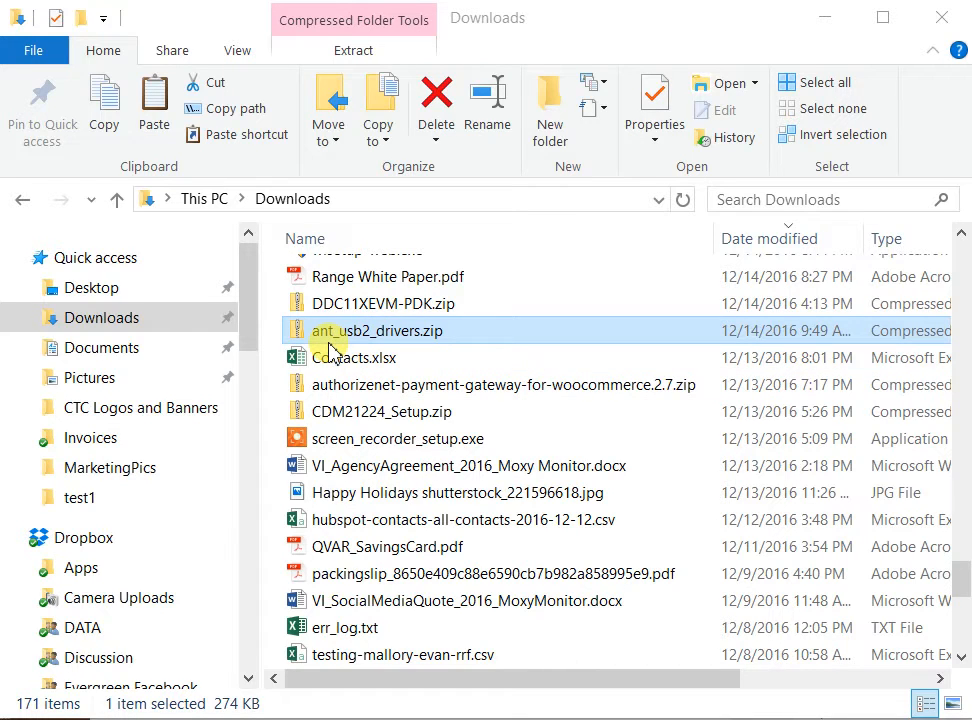
{"action": "mouse_move", "coordinate": [385, 343]}
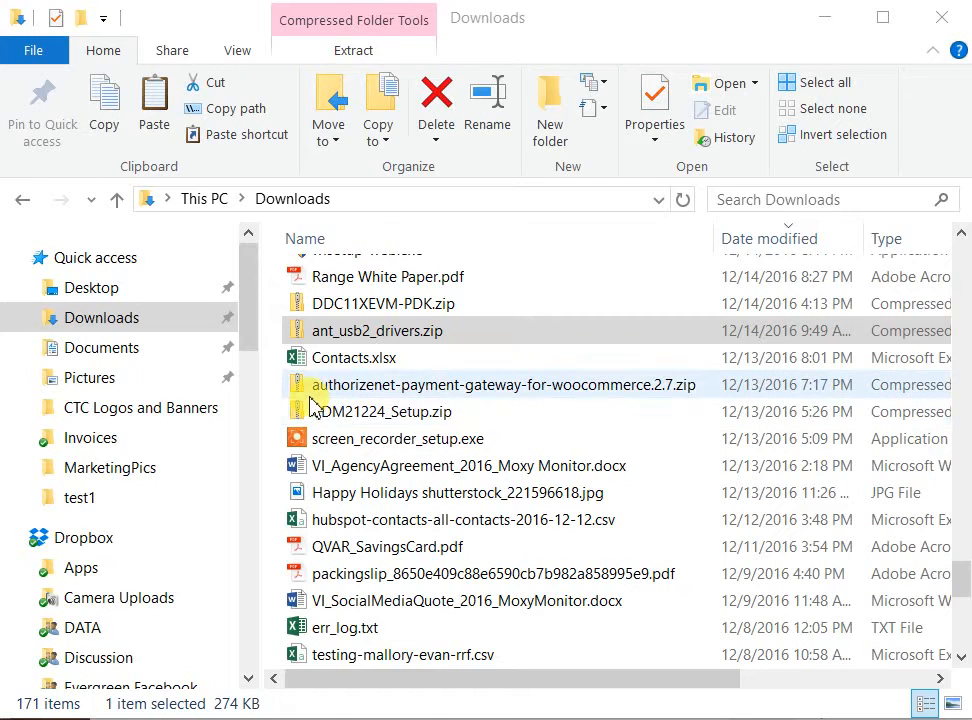
{"action": "left_click", "coordinate": [377, 330]}
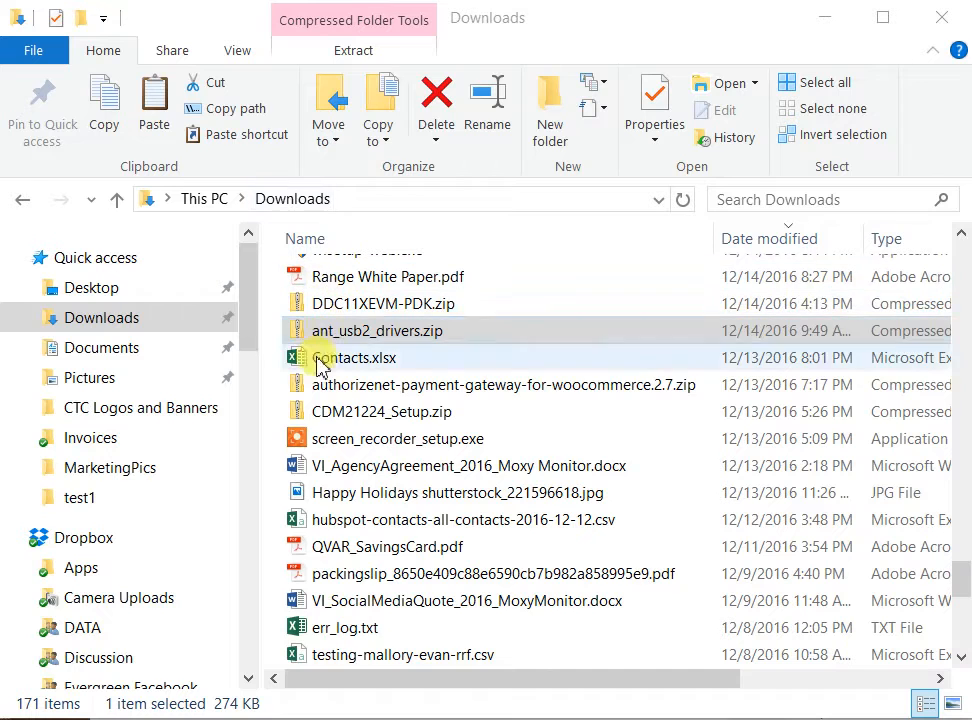
{"action": "left_click", "coordinate": [377, 330]}
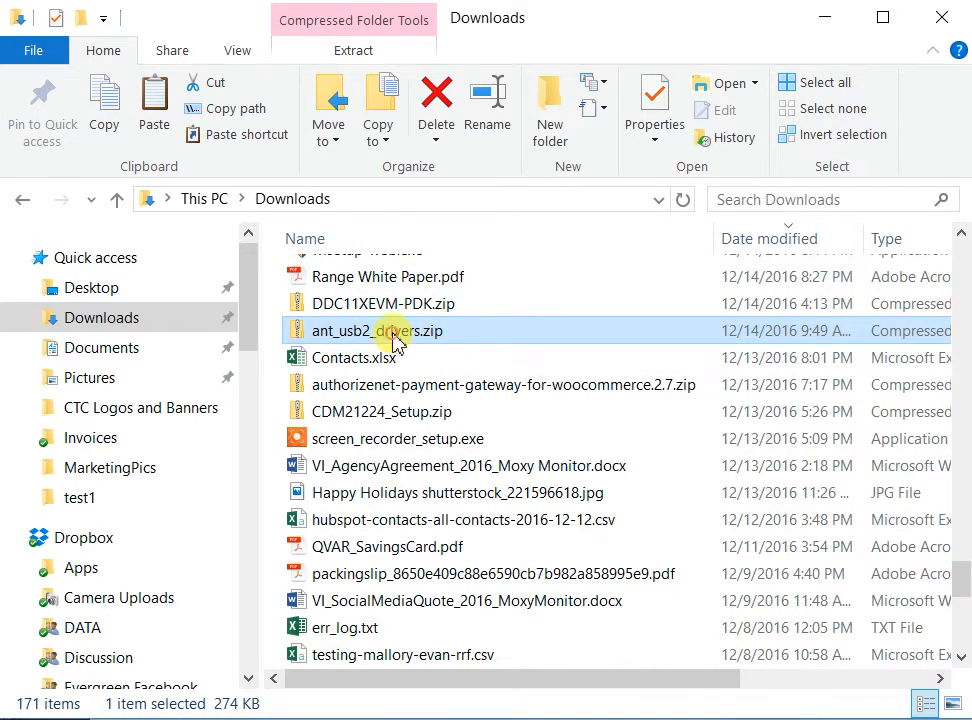
{"action": "right_click", "coordinate": [377, 330]}
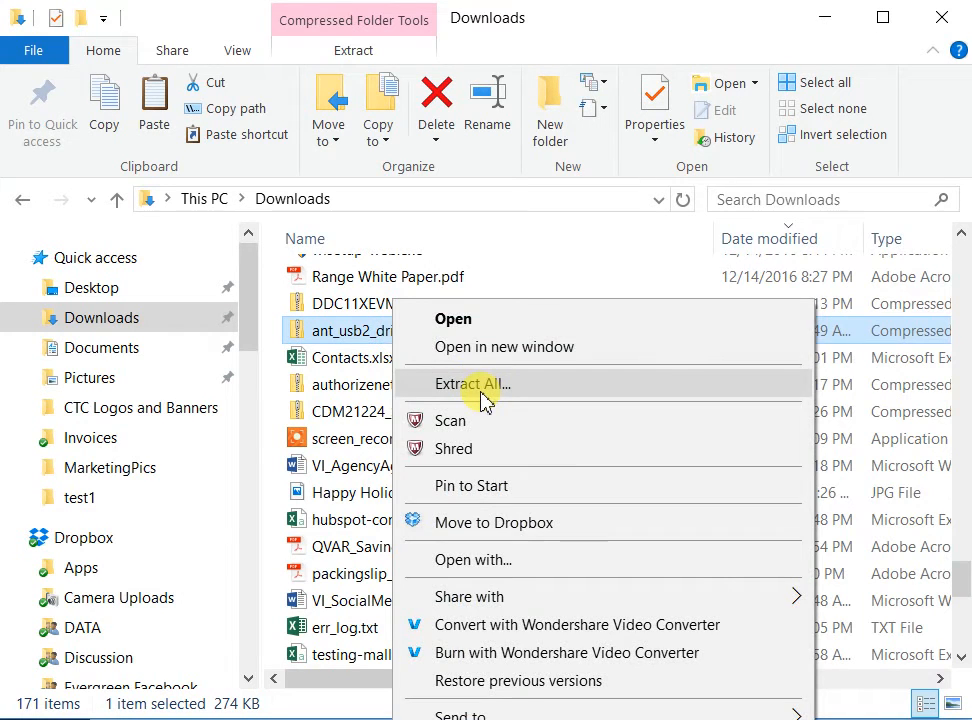
{"action": "left_click", "coordinate": [472, 383]}
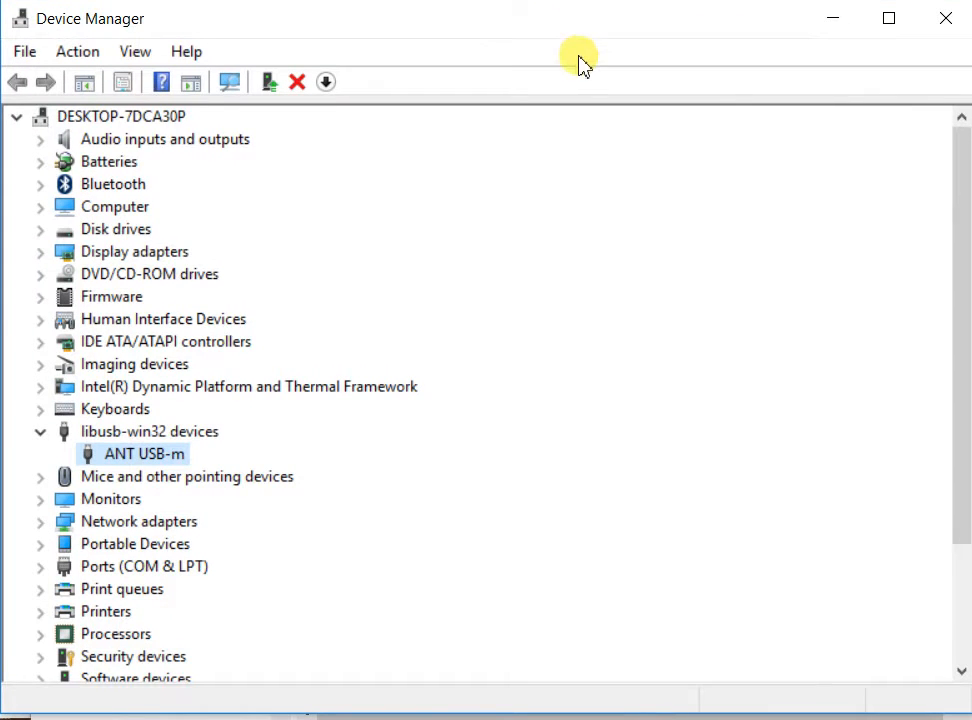
{"action": "mouse_move", "coordinate": [40, 443]}
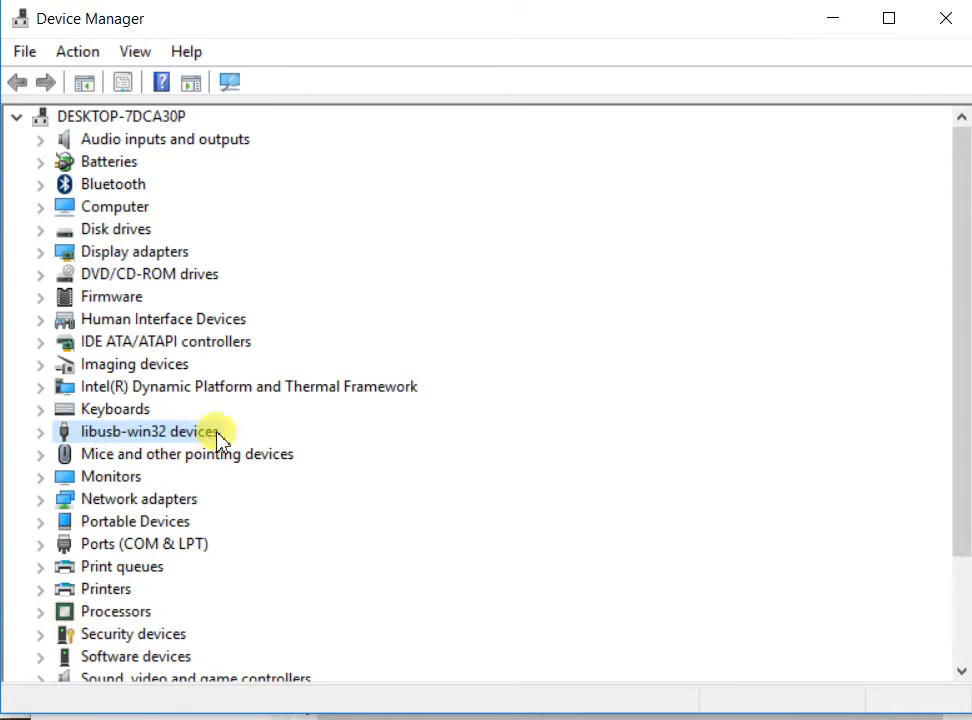
Expand libusb-win32 devices and select the ANT USB-m device
{"action": "left_click", "coordinate": [40, 431]}
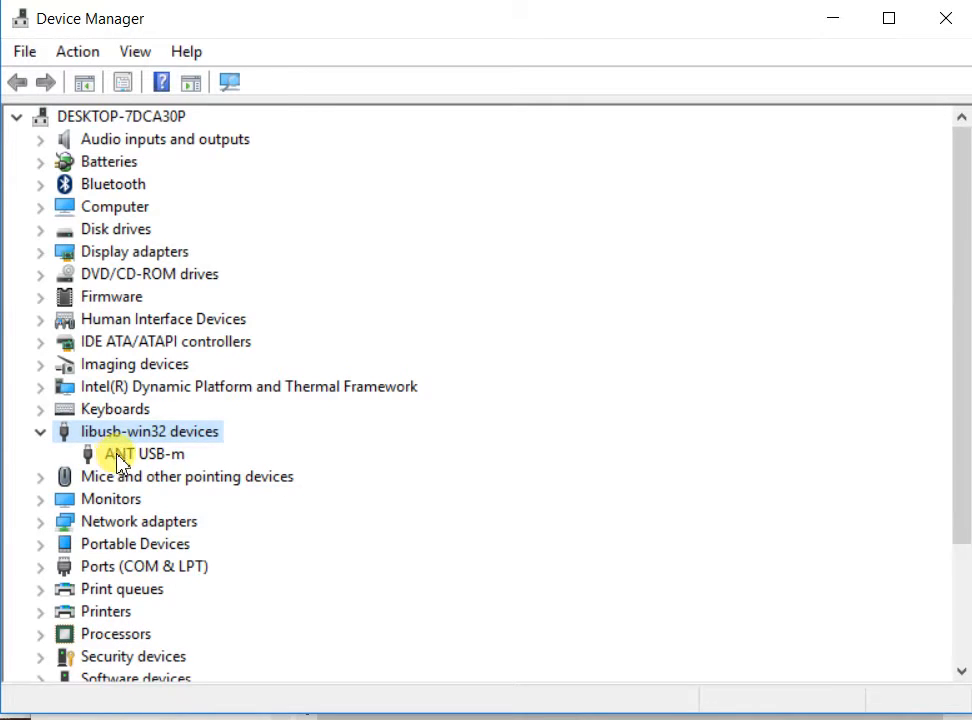
{"action": "mouse_move", "coordinate": [195, 461]}
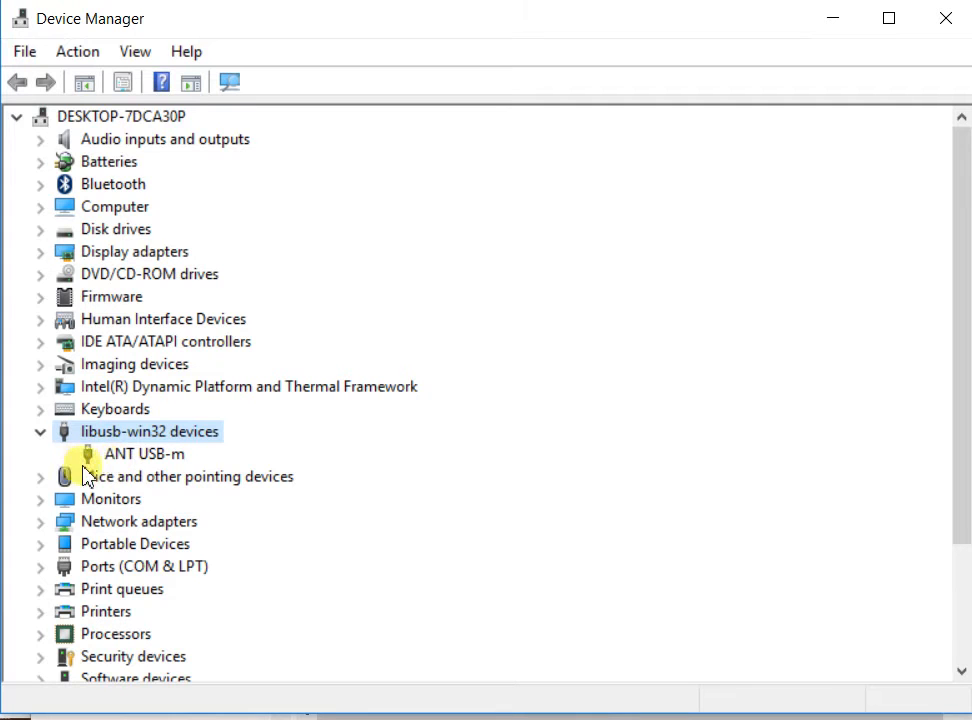
{"action": "left_click", "coordinate": [143, 453]}
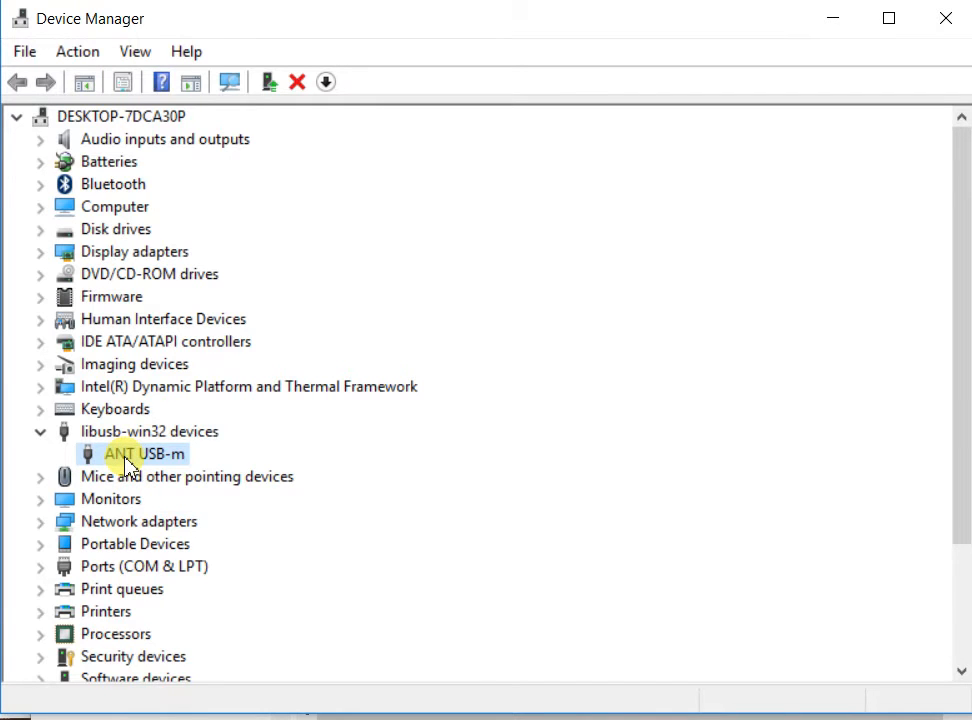
Update the ANT USB-m driver by browsing manually and picking from the device driver list
{"action": "right_click", "coordinate": [133, 454]}
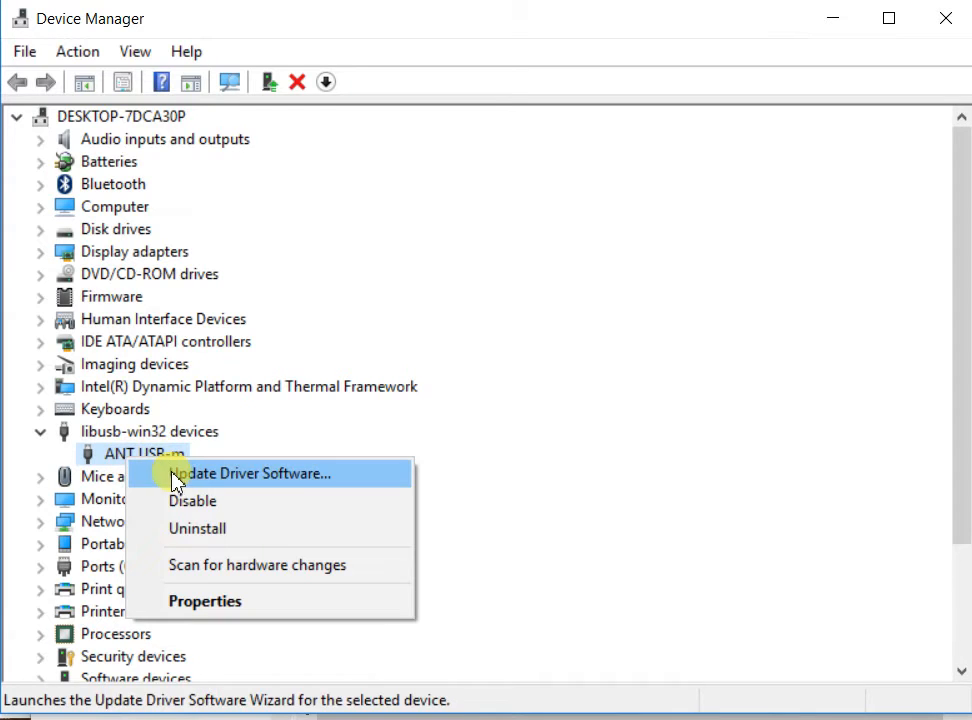
{"action": "left_click", "coordinate": [250, 473]}
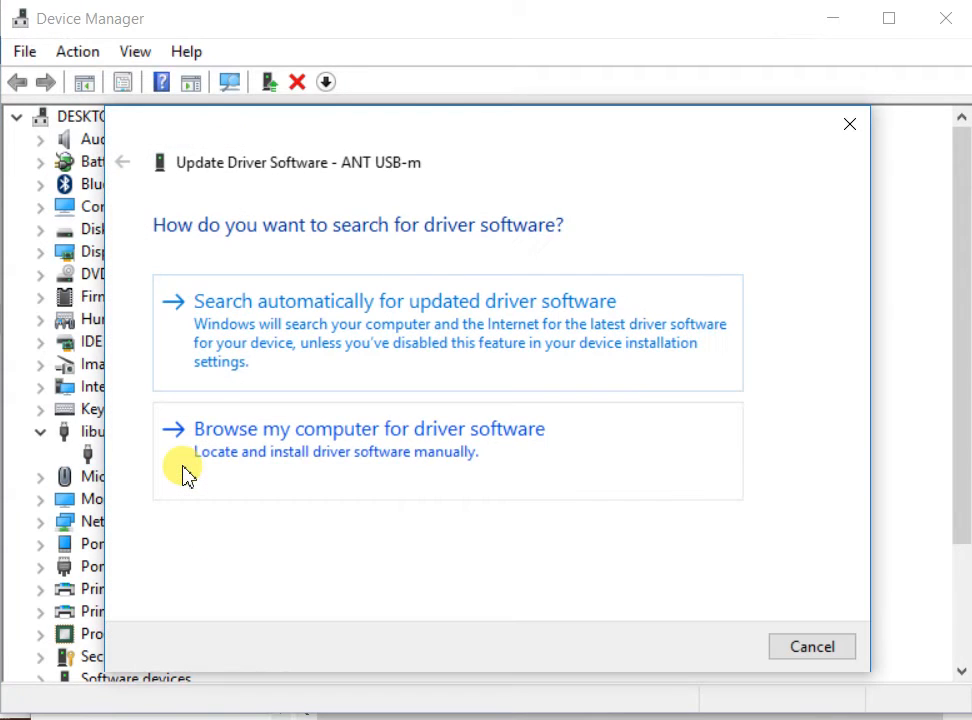
{"action": "mouse_move", "coordinate": [200, 420]}
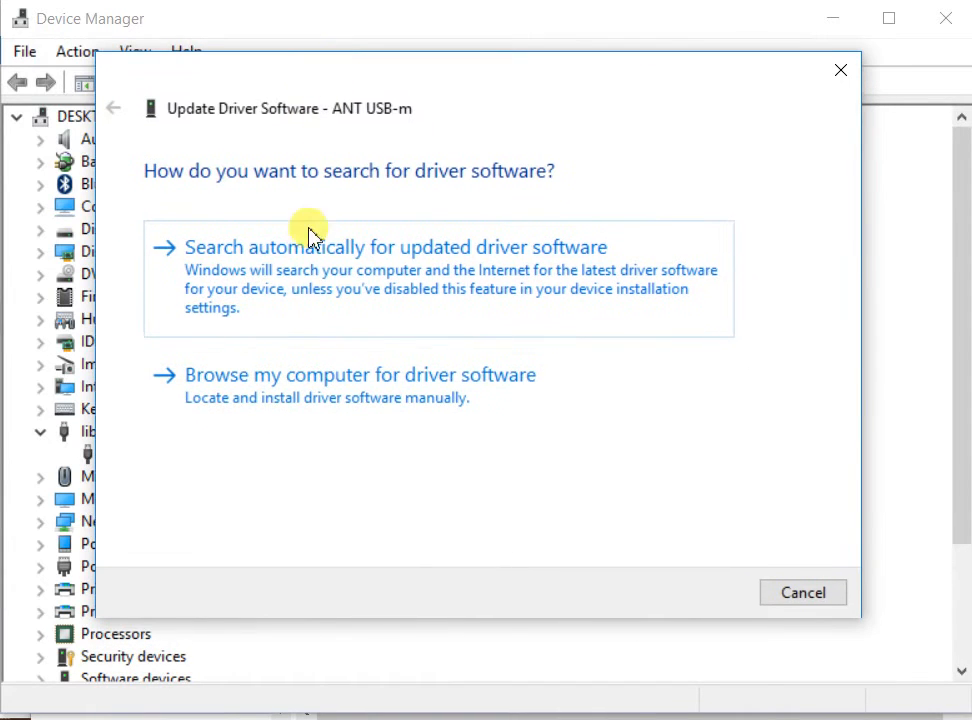
{"action": "mouse_move", "coordinate": [388, 303]}
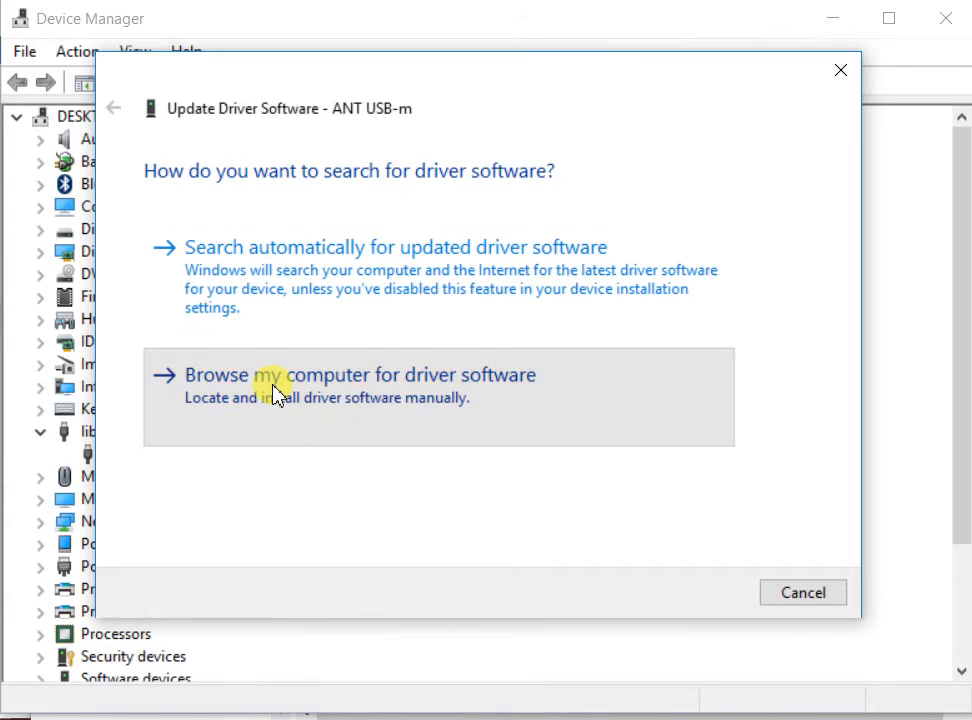
{"action": "left_click", "coordinate": [358, 374]}
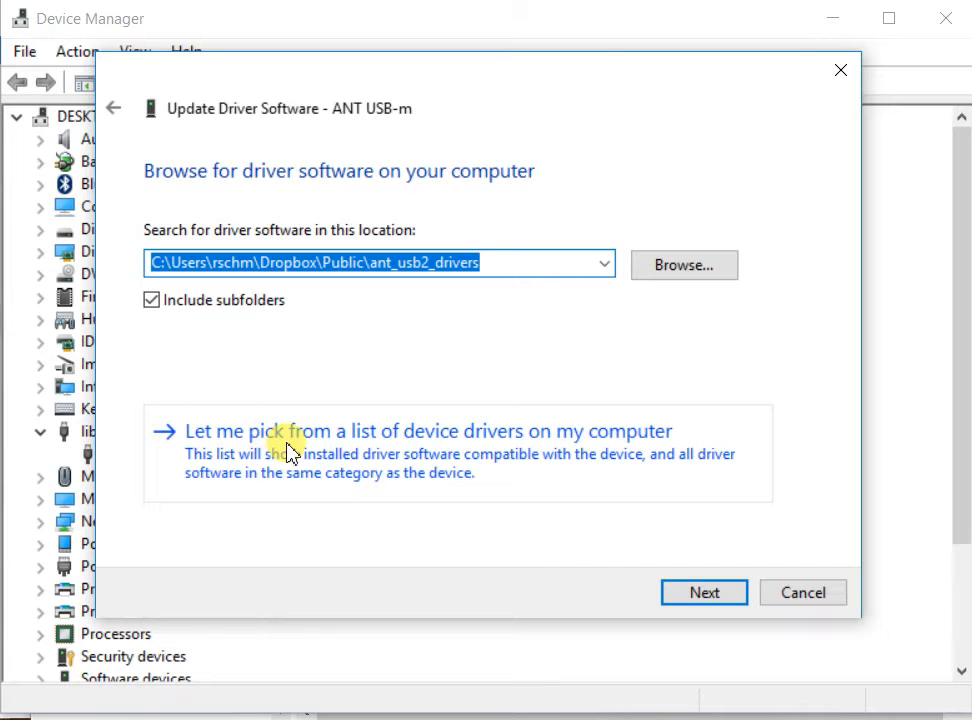
{"action": "left_click", "coordinate": [428, 431]}
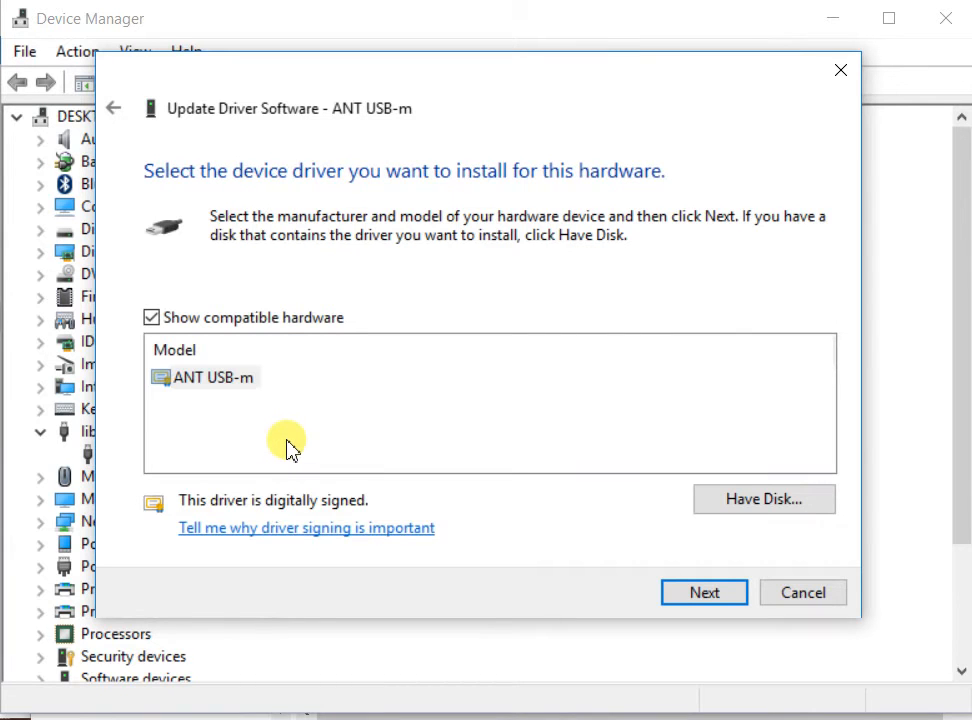
{"action": "mouse_move", "coordinate": [275, 441]}
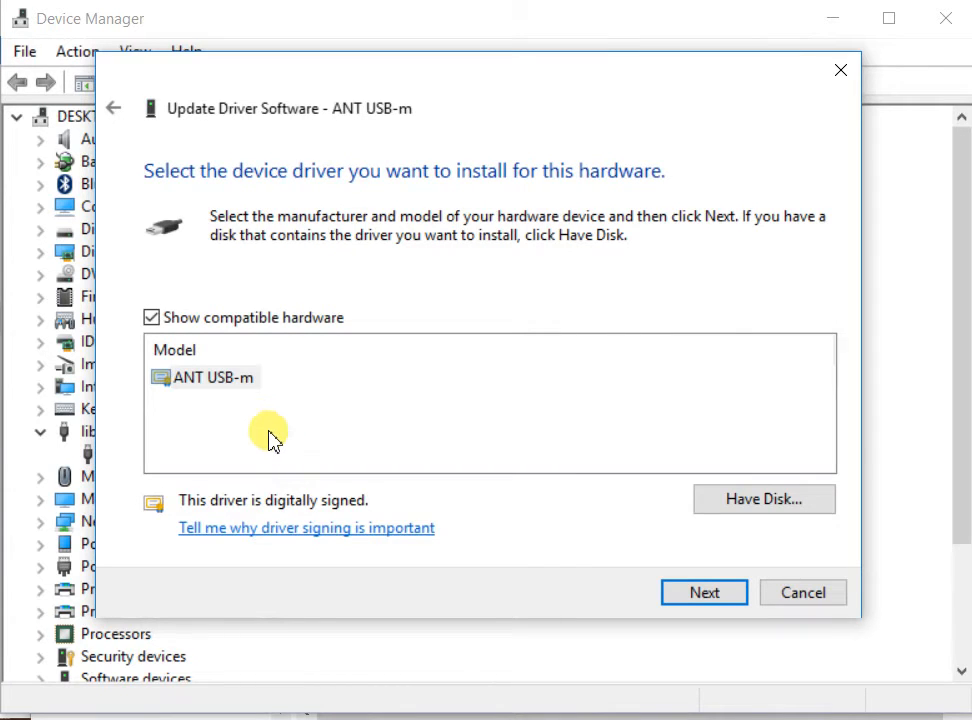
{"action": "mouse_move", "coordinate": [763, 499]}
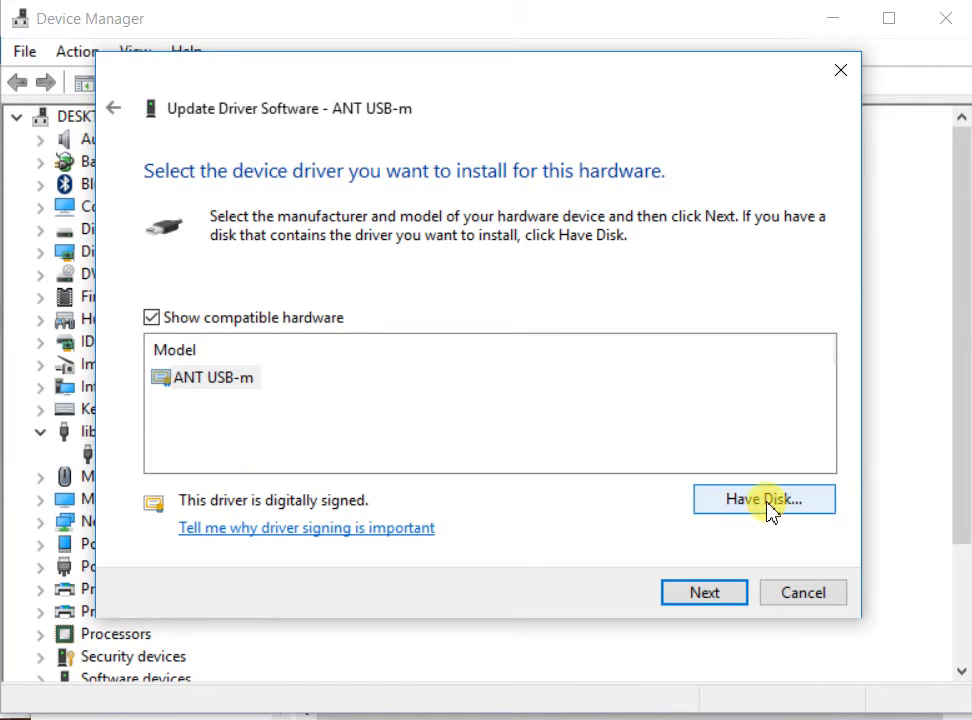
Use Have Disk to select ANT_LibUsb.inf in Downloads > ant_usb2_drivers
{"action": "left_click", "coordinate": [763, 499]}
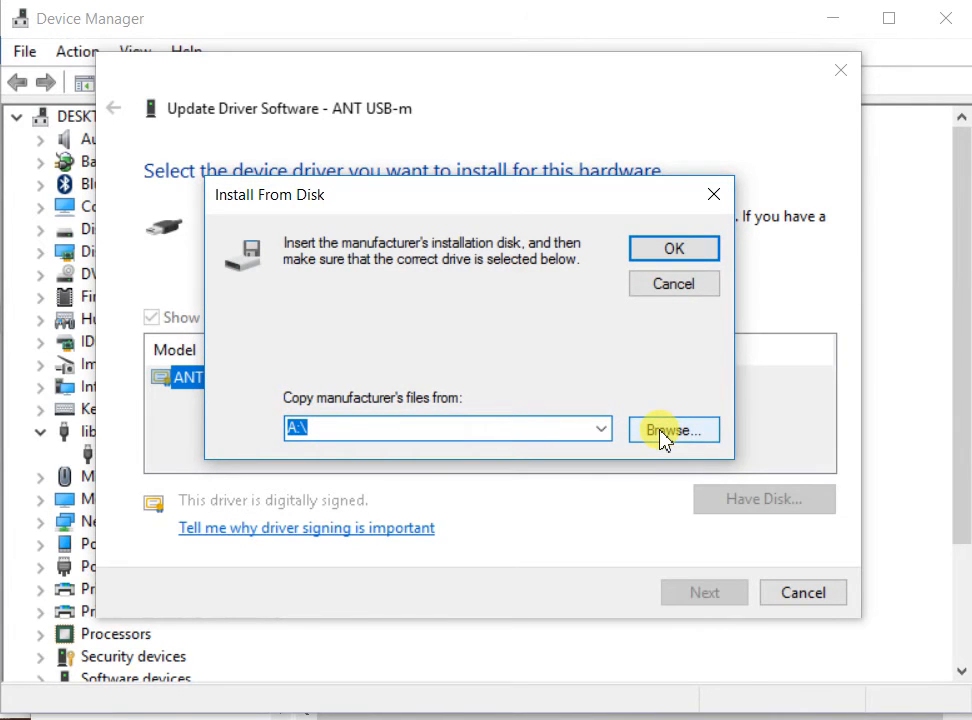
{"action": "left_click", "coordinate": [673, 429]}
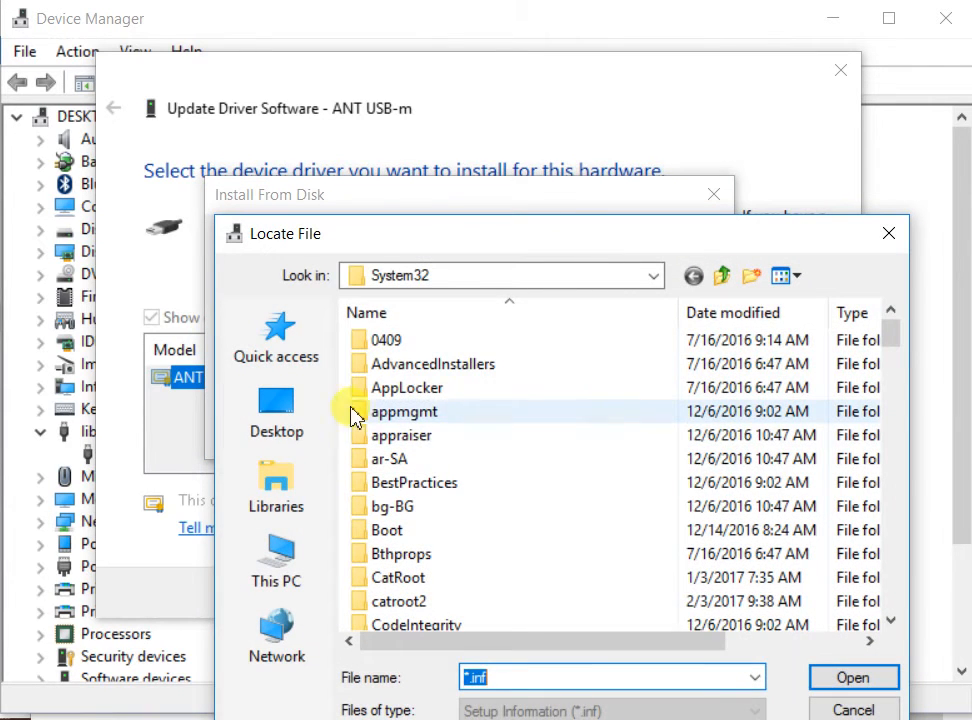
{"action": "left_click", "coordinate": [722, 276]}
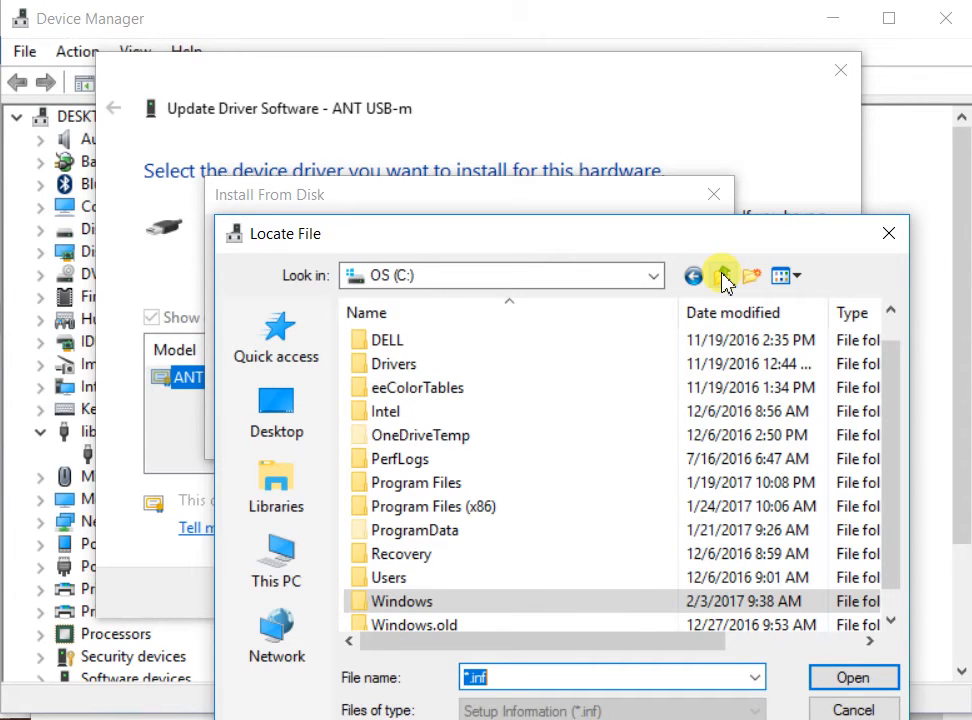
{"action": "left_click", "coordinate": [722, 276]}
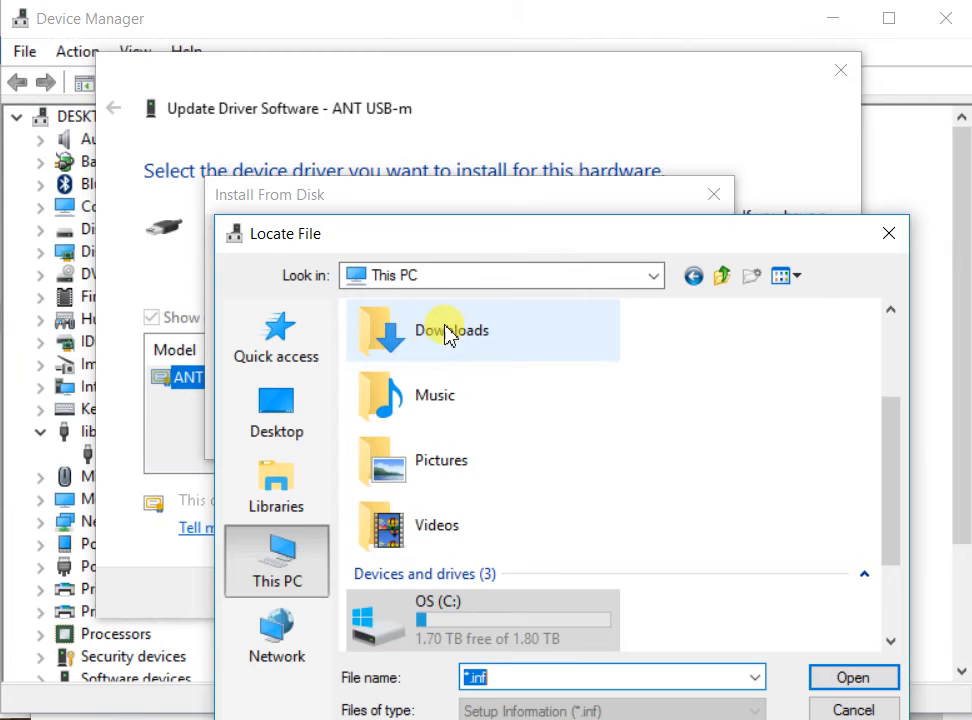
{"action": "double_click", "coordinate": [451, 330]}
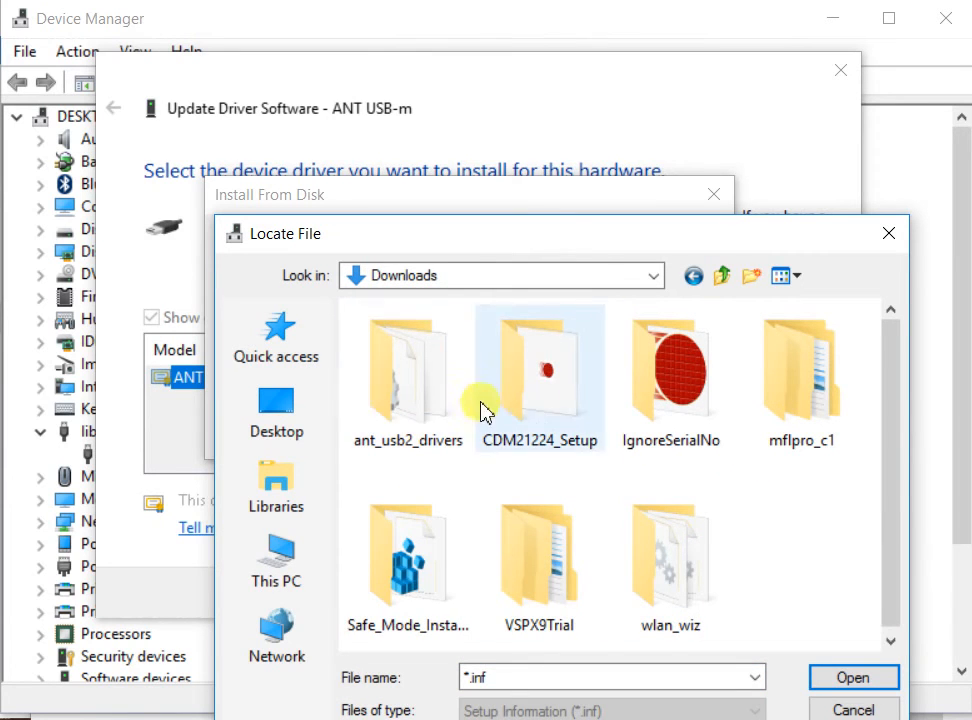
{"action": "left_click", "coordinate": [407, 375]}
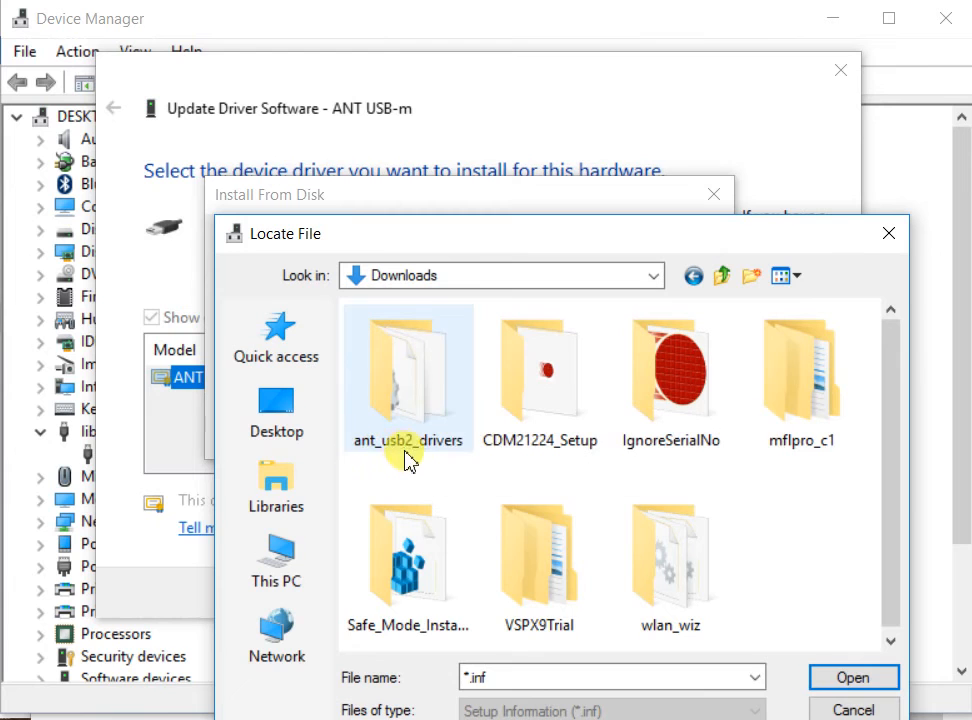
{"action": "mouse_move", "coordinate": [408, 385]}
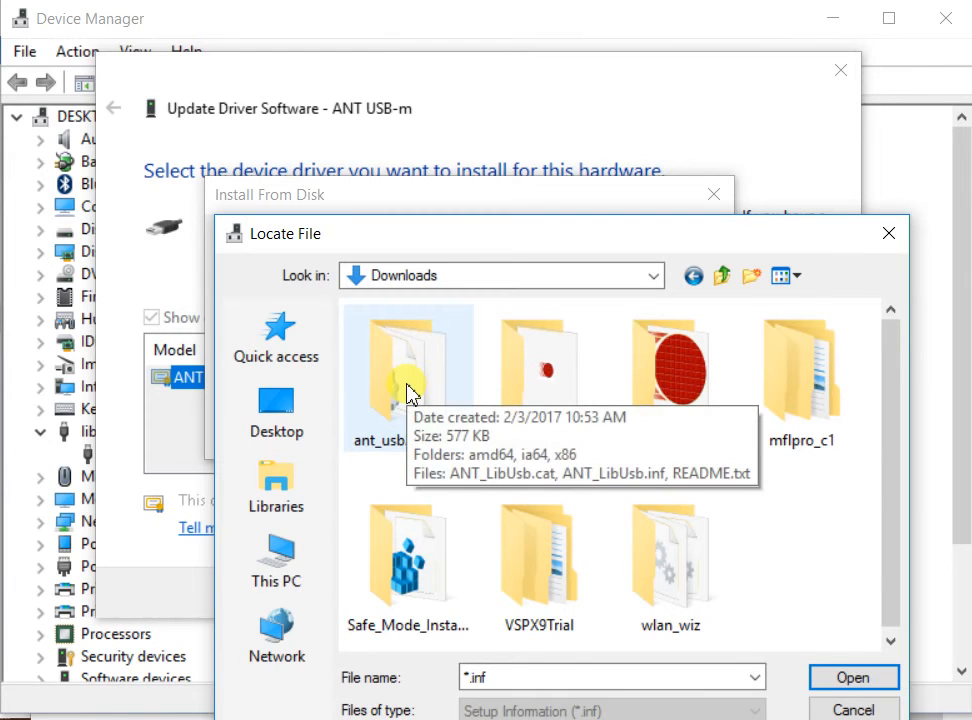
{"action": "double_click", "coordinate": [407, 360]}
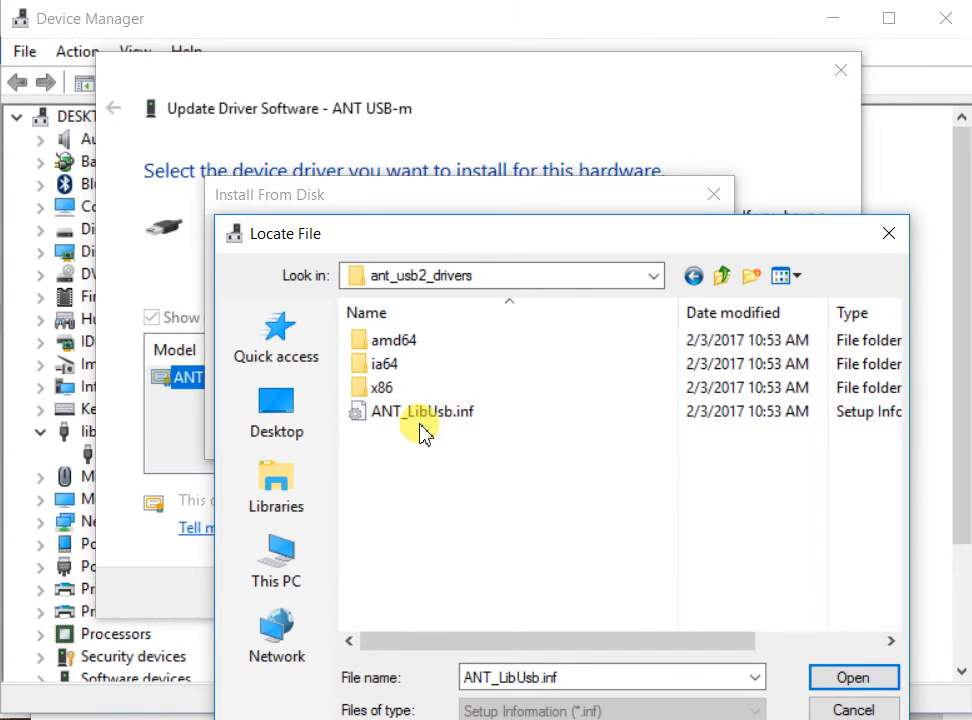
{"action": "left_click", "coordinate": [419, 411]}
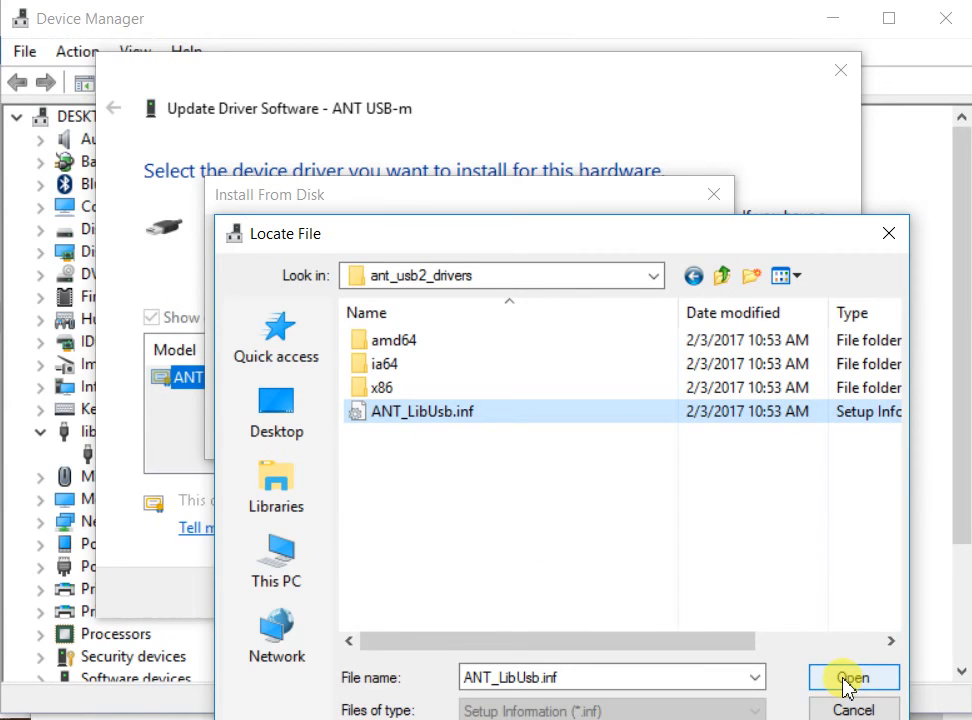
{"action": "left_click", "coordinate": [852, 677]}
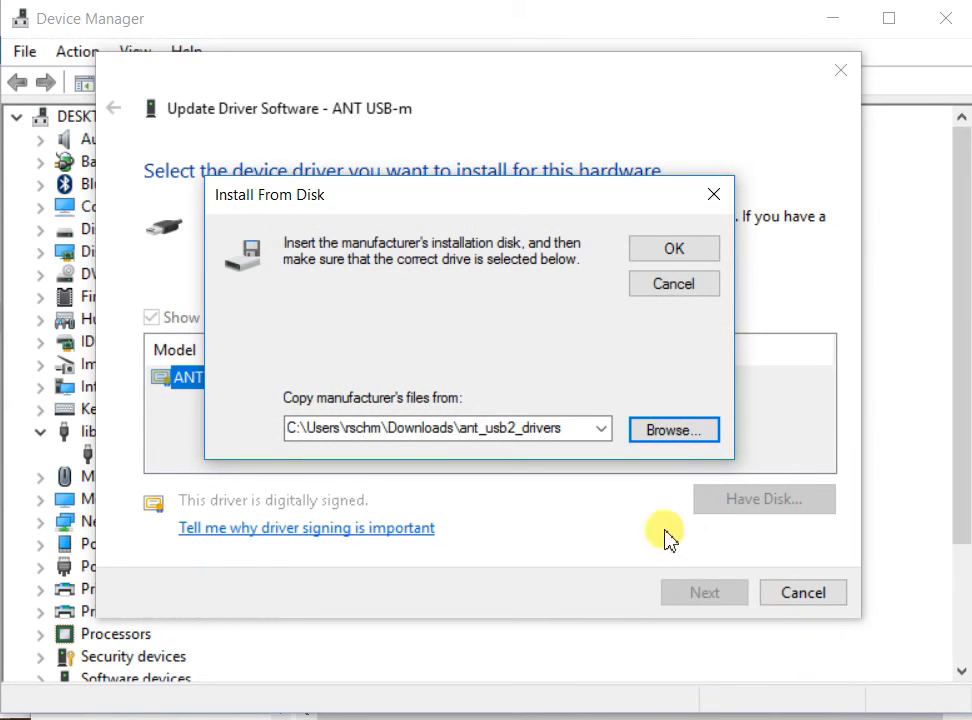
Confirm the Install From Disk location and install the ANT USB-m driver
{"action": "left_click", "coordinate": [673, 248]}
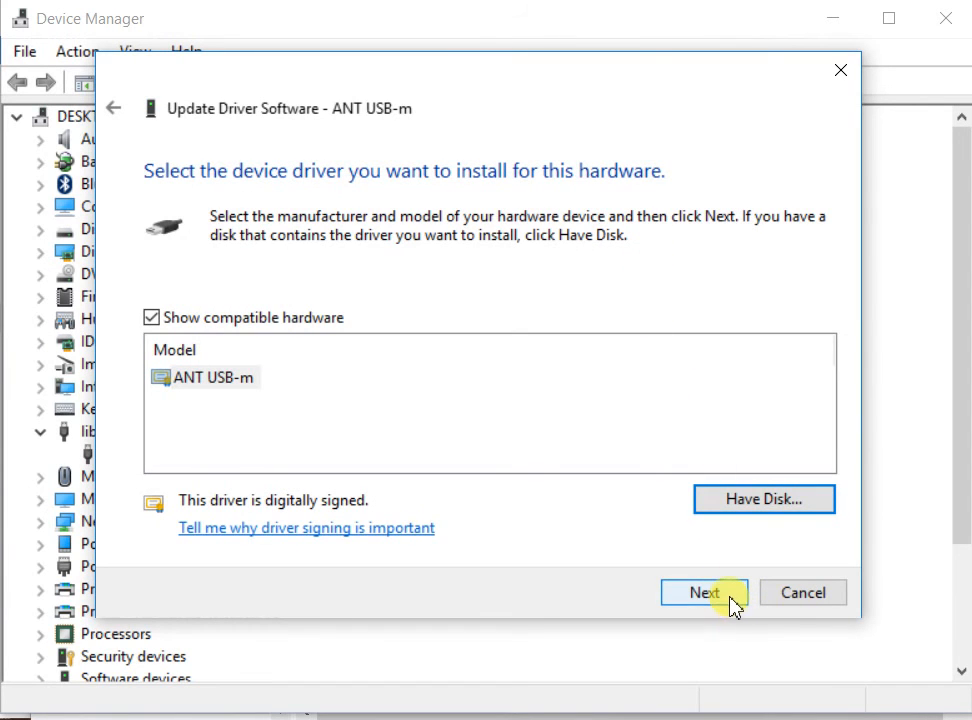
{"action": "left_click", "coordinate": [704, 592]}
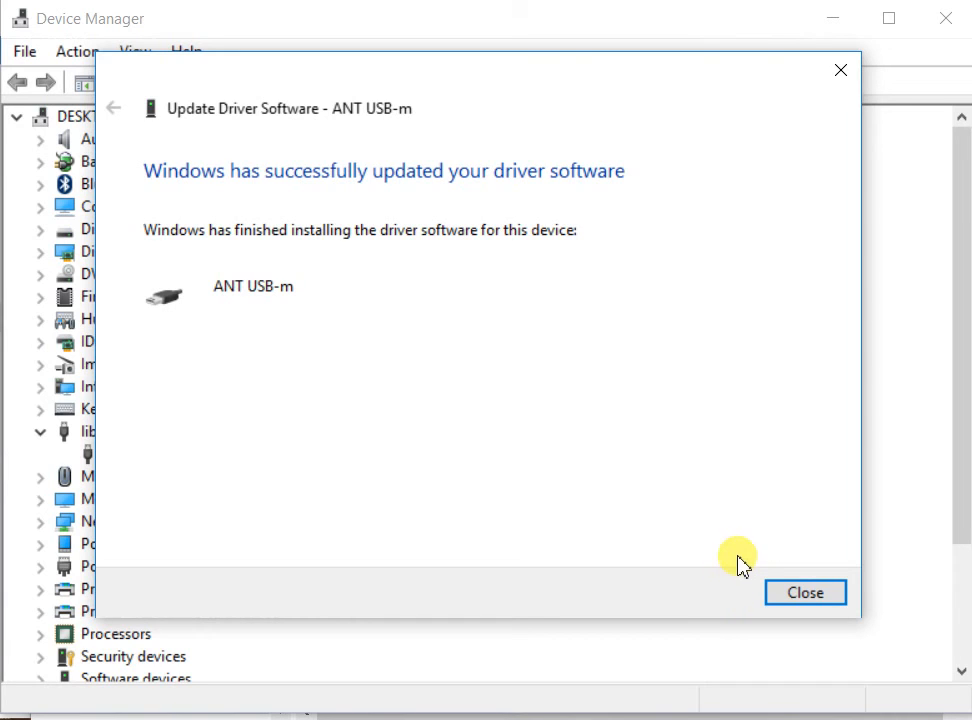
{"action": "mouse_move", "coordinate": [755, 610]}
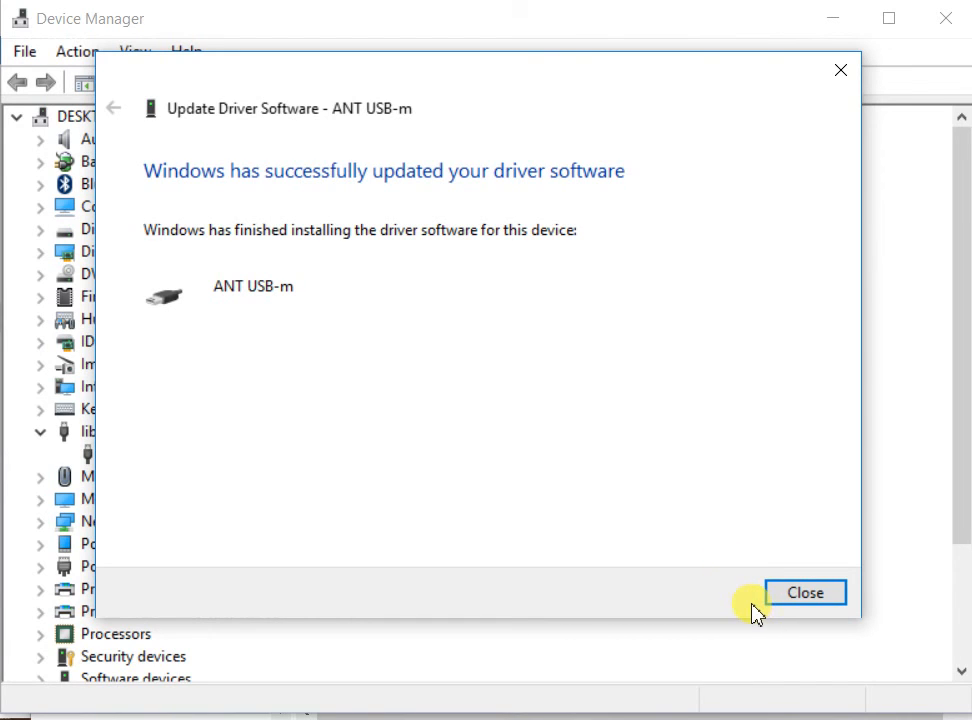
{"action": "mouse_move", "coordinate": [800, 600]}
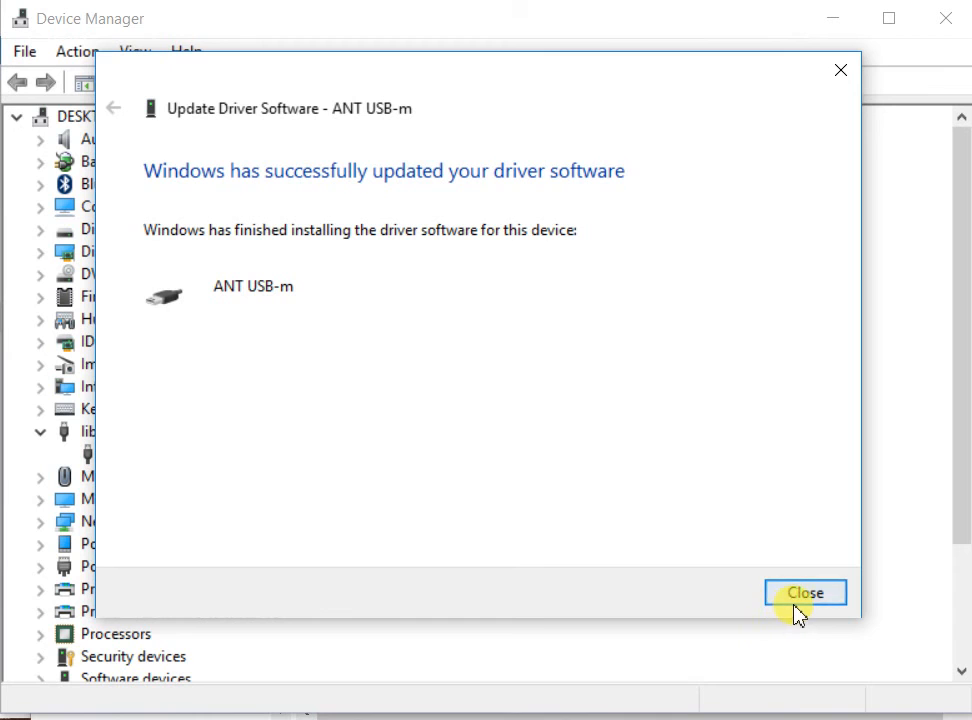
Close the successful driver update wizard for ANT USB-m
{"action": "left_click", "coordinate": [805, 592]}
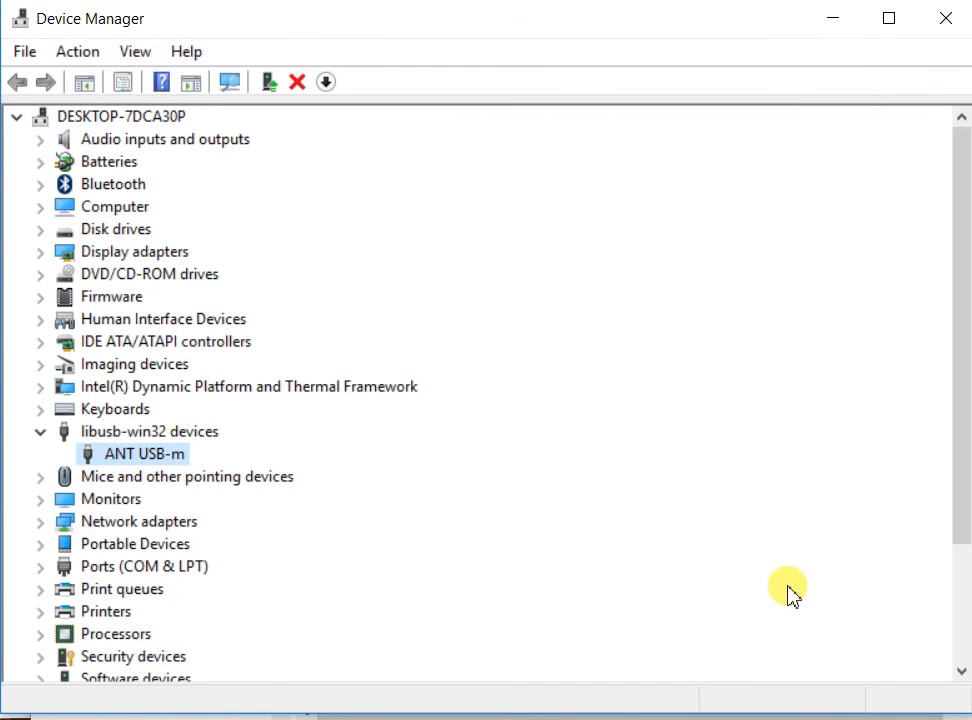
{"action": "mouse_move", "coordinate": [63, 443]}
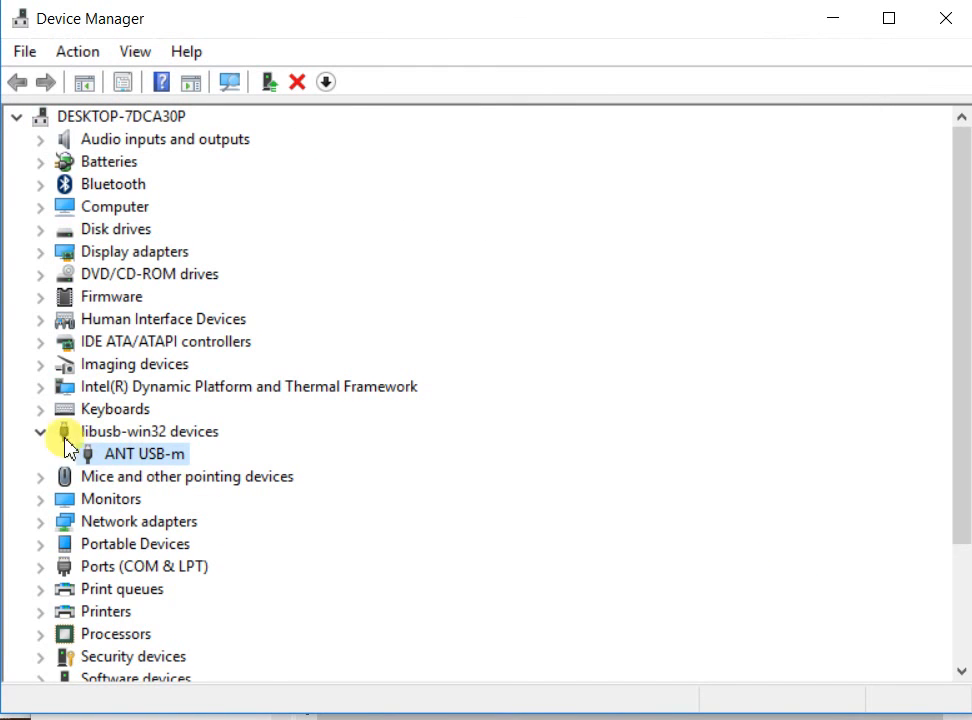